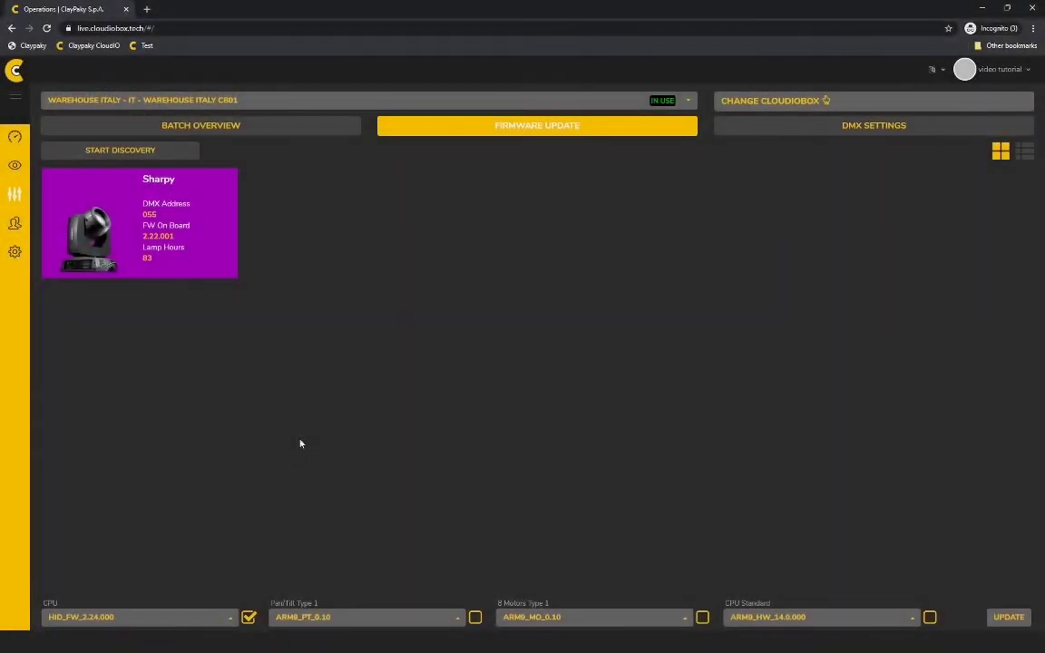
mouse_move(113, 590)
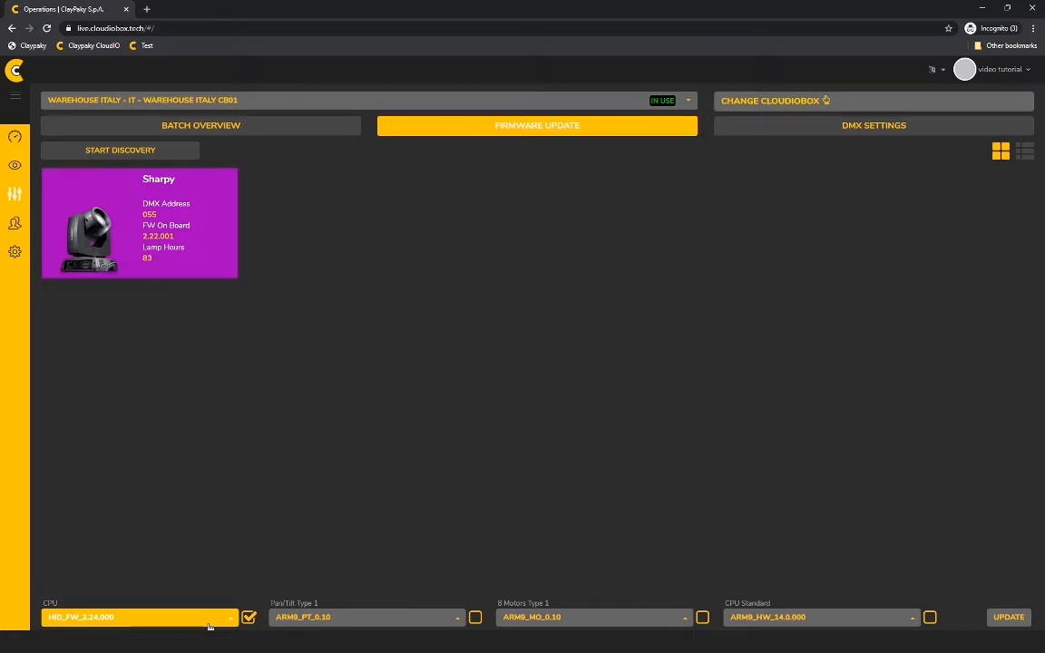
Browse the CPU firmware versions, keep HID_FW_2.24.000, and tick CPU Standard ARM9_HW_14.0.000.
left_click(227, 617)
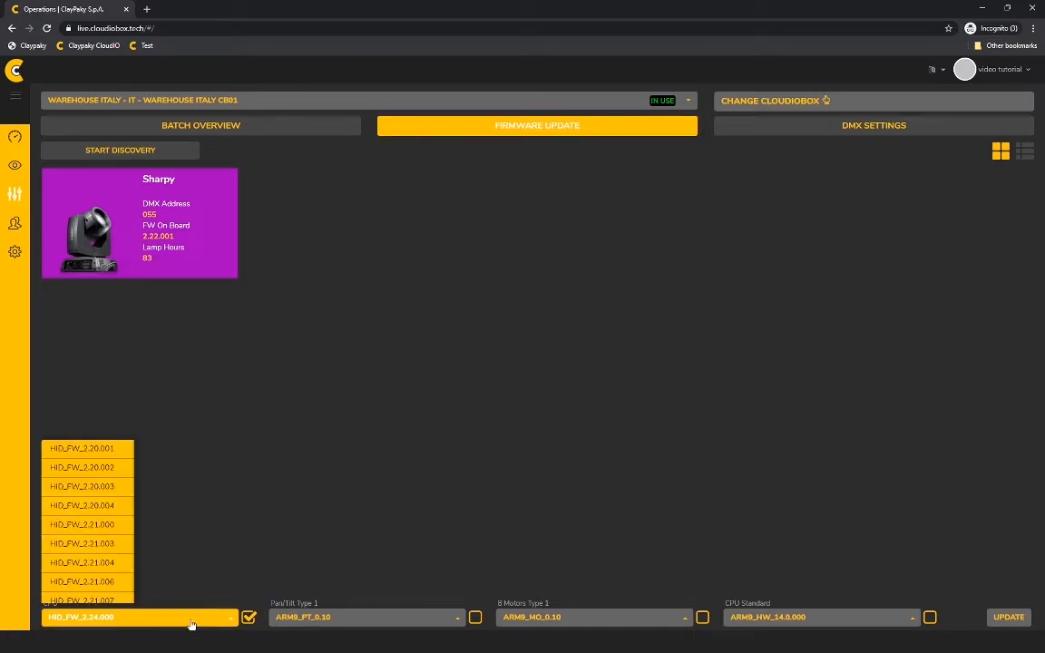
scroll("down", 3)
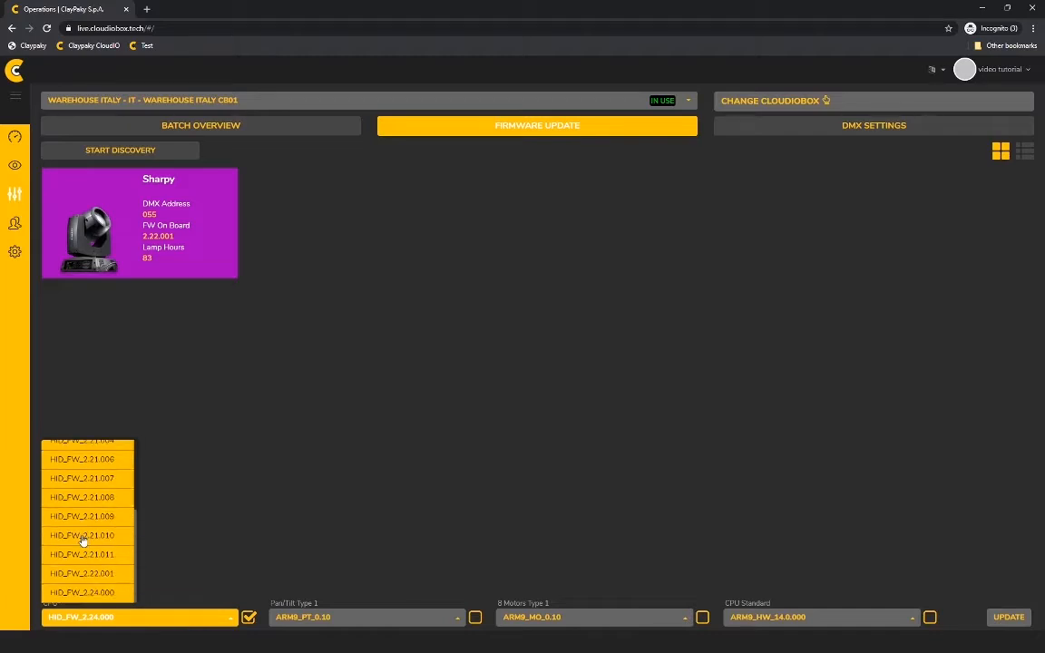
mouse_move(89, 555)
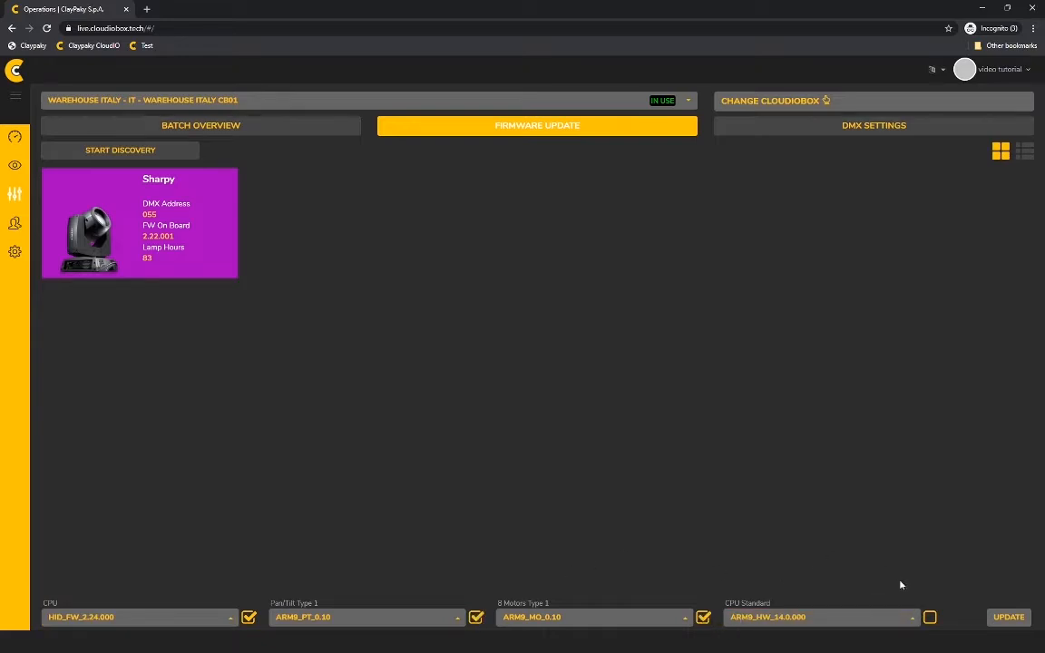
left_click(930, 617)
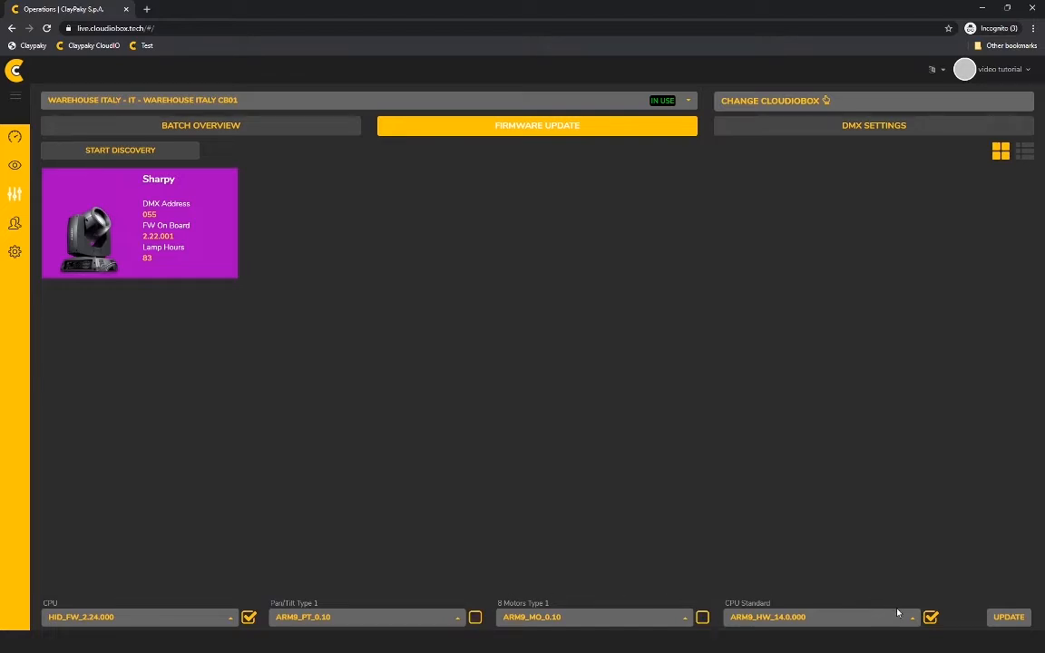
Exclude CPU Standard and launch the update with CPU firmware HID_FW_2.24.000.
left_click(1007, 616)
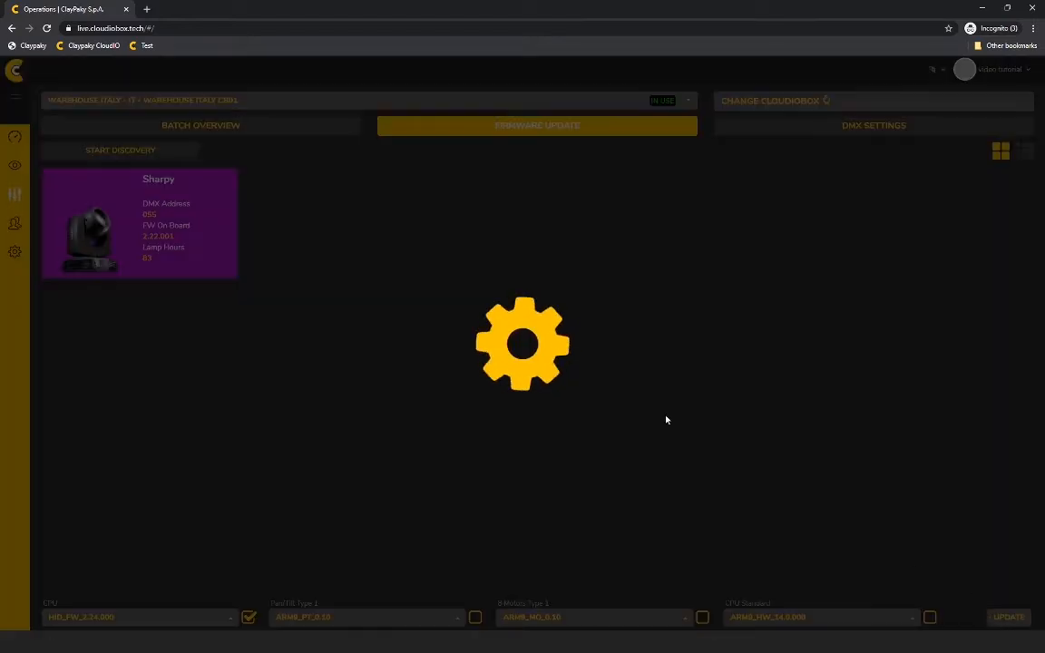
left_click(1007, 617)
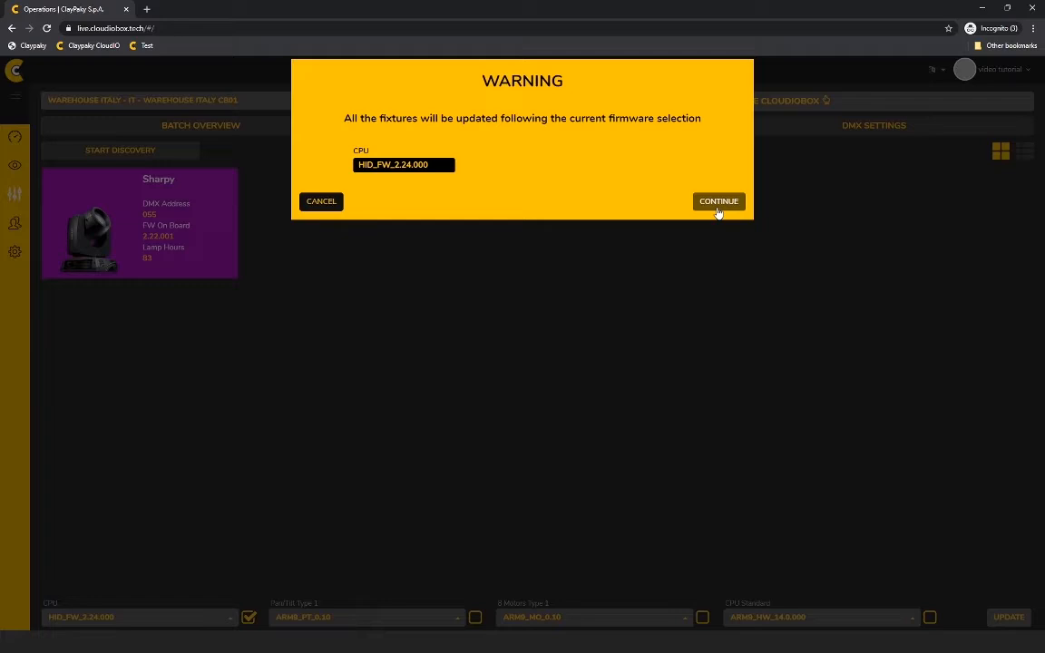
Confirm the HID_FW_2.24.000 update warning and accept the reboot so fixtures restart.
left_click(718, 200)
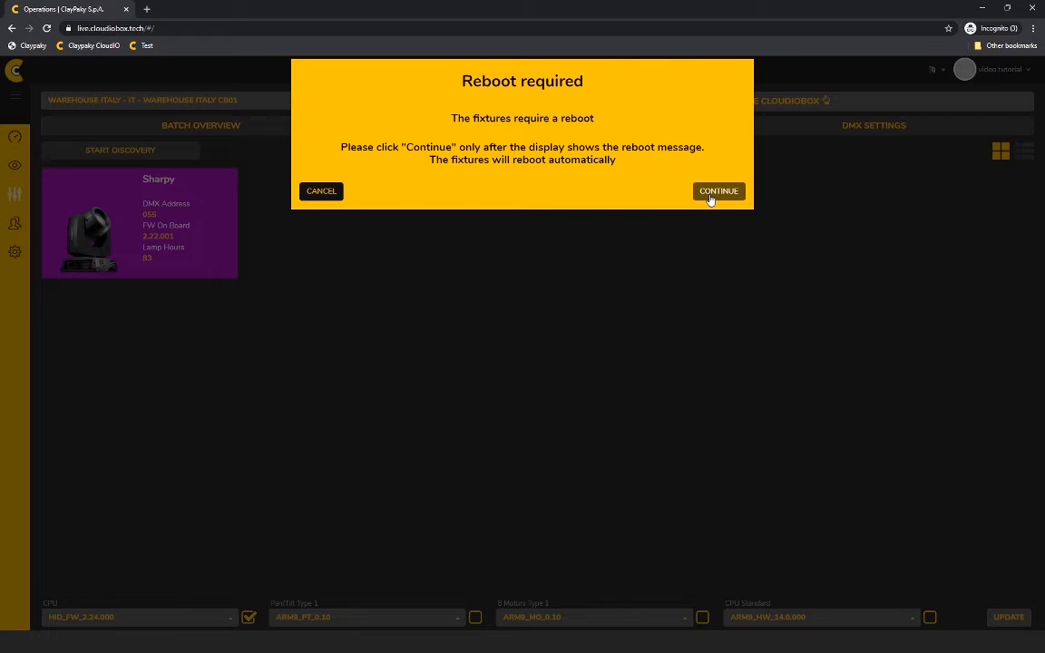
left_click(718, 190)
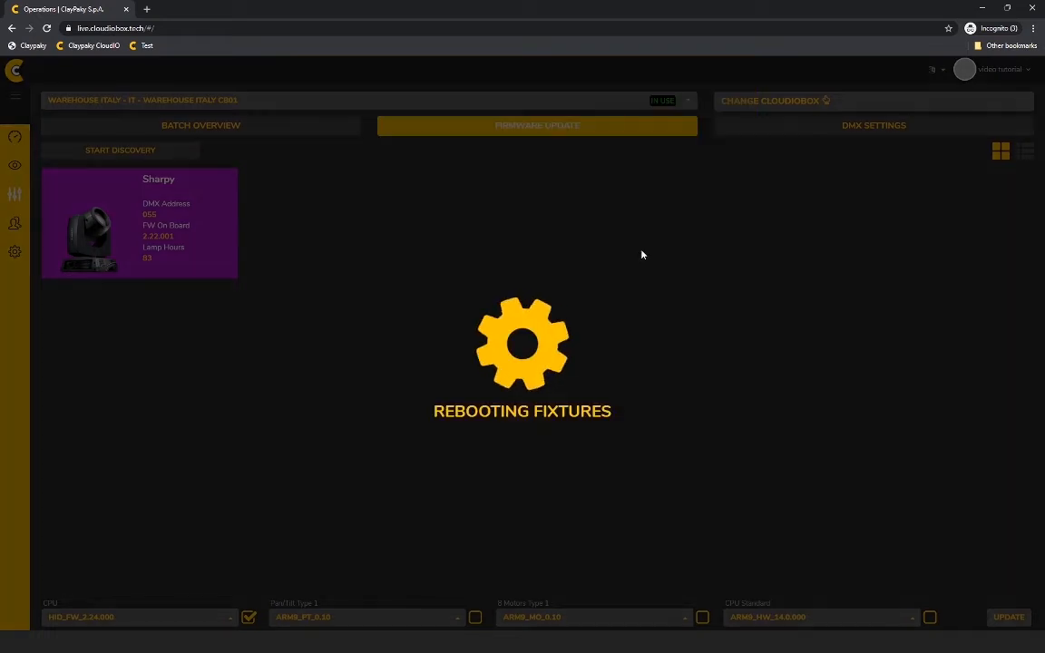